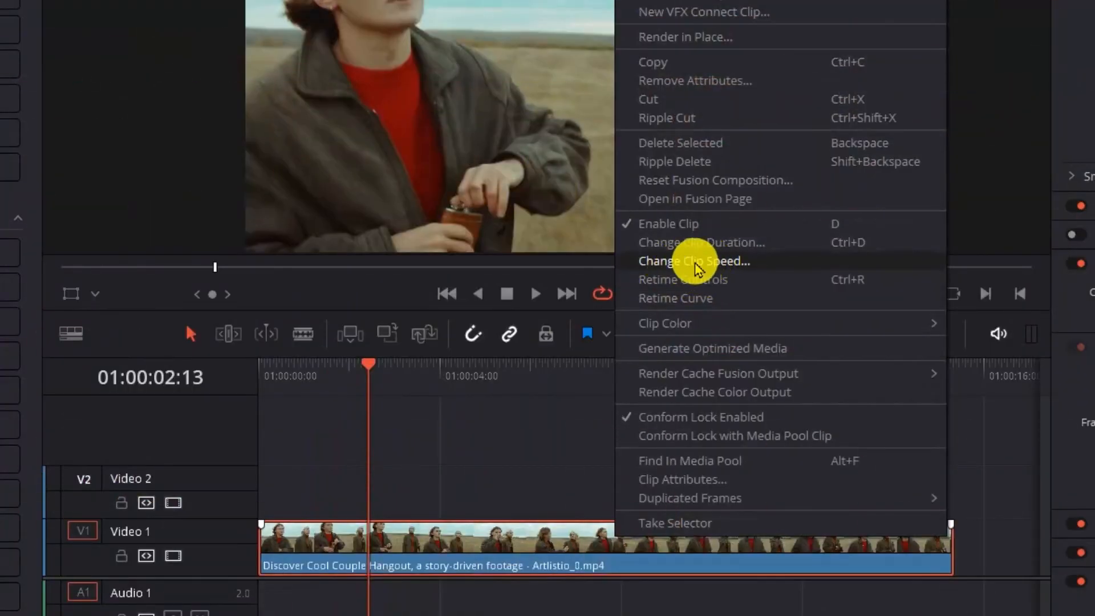
Slow the Video 1 clip by entering a lower speed percentage in Change Clip Speed
click(695, 260)
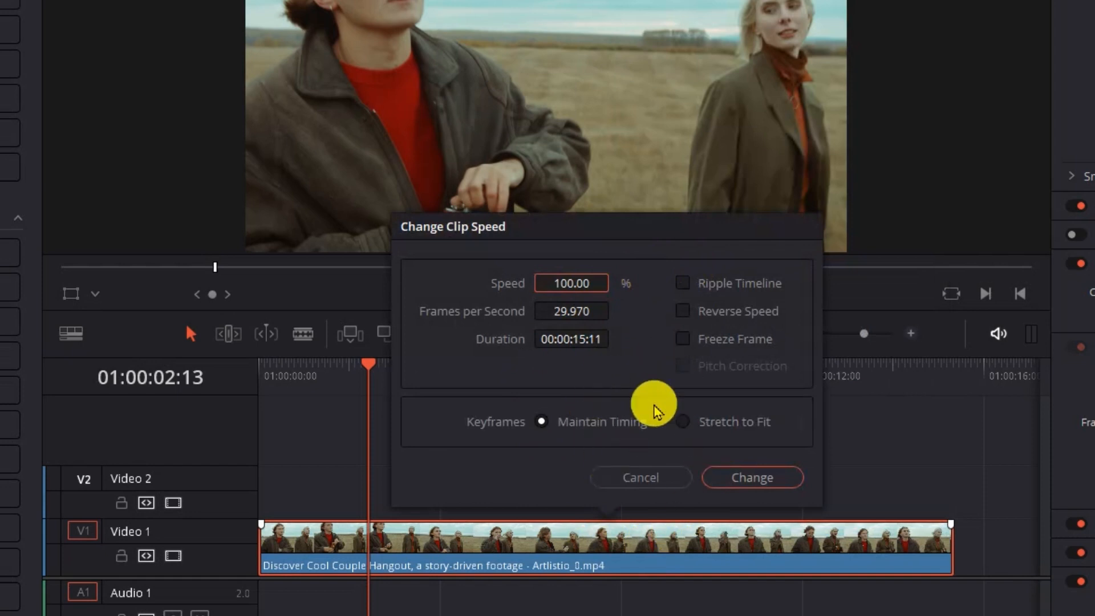
click(570, 283)
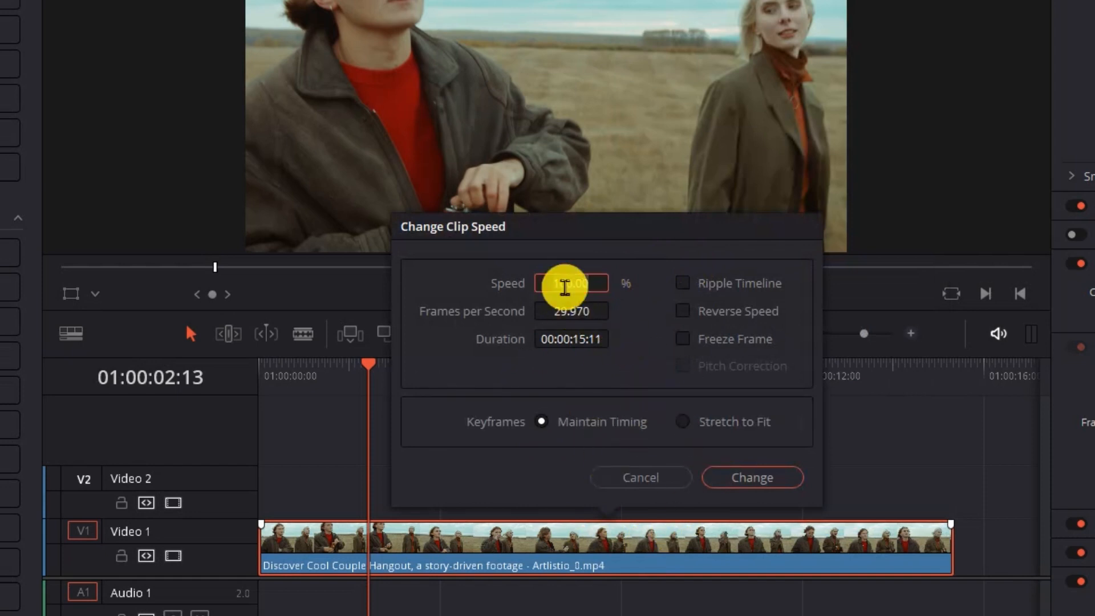
click(751, 477)
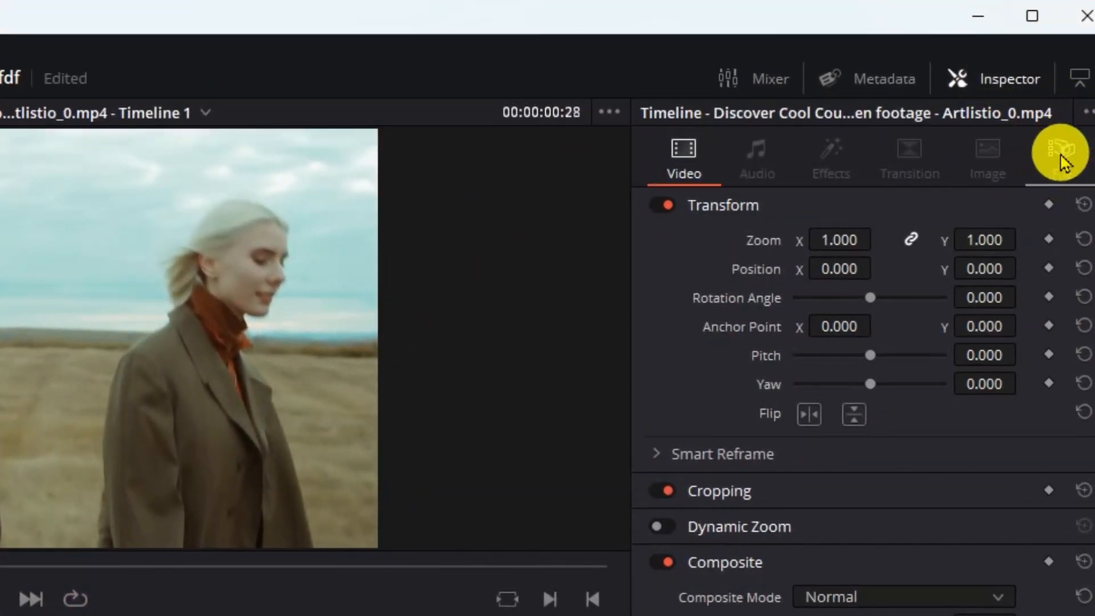
Show the clip's file details — codec, frame rate and resolution — in the Inspector
click(1062, 158)
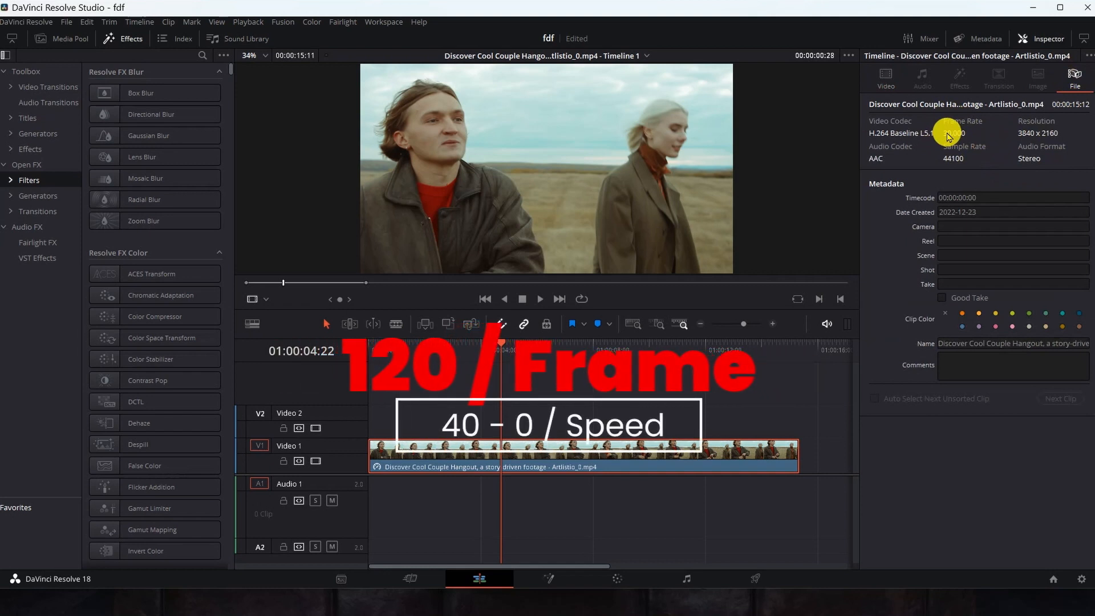
click(885, 77)
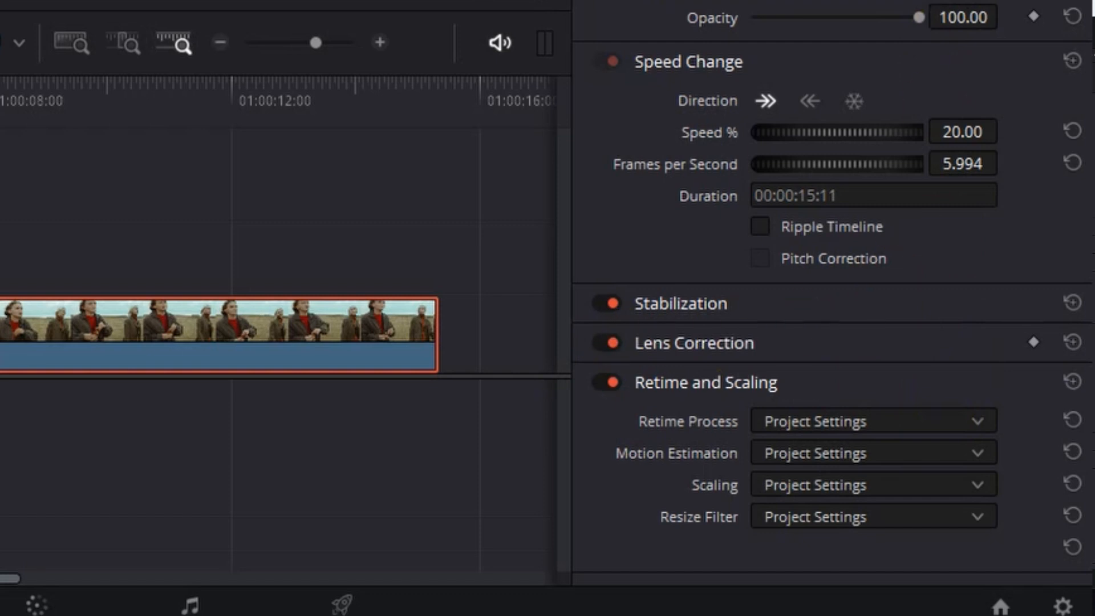
Retime the slowed clip with Optical Flow and Enhanced Better motion estimation
click(870, 420)
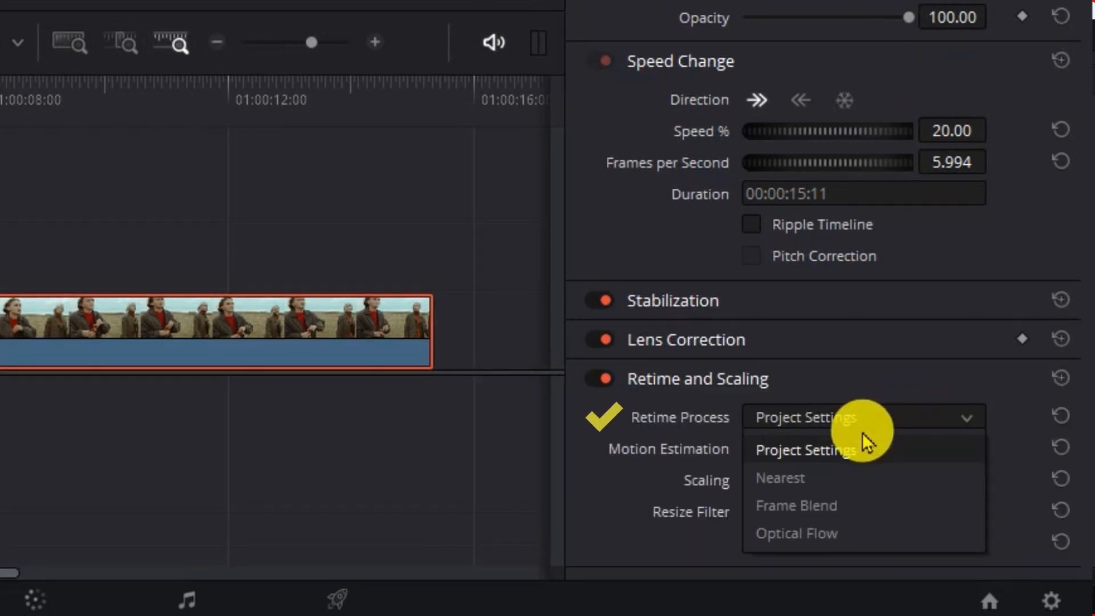
mouse_move(803, 533)
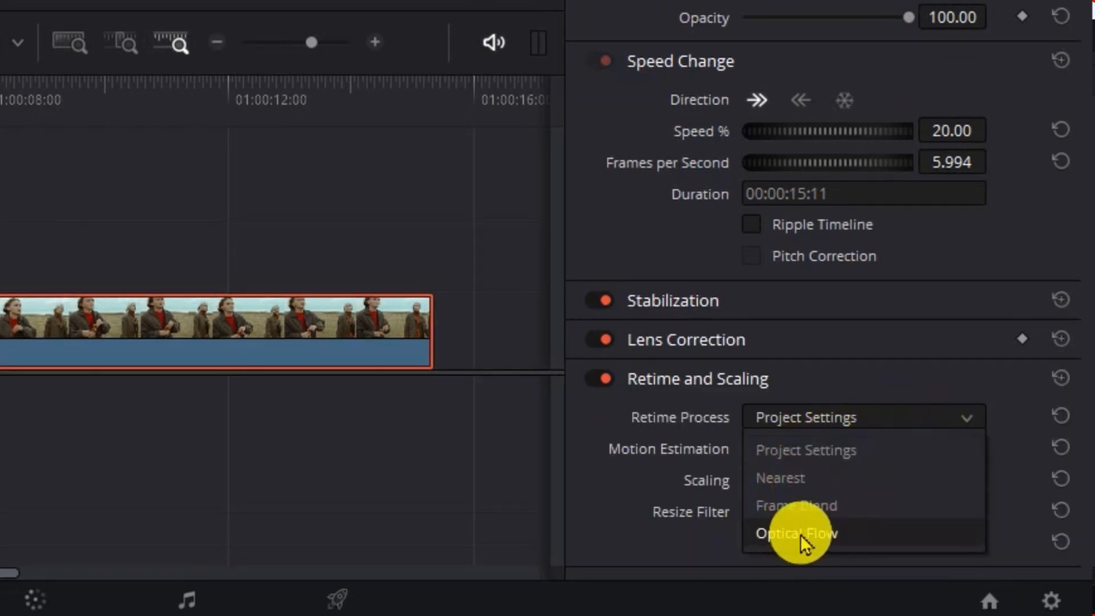
click(796, 533)
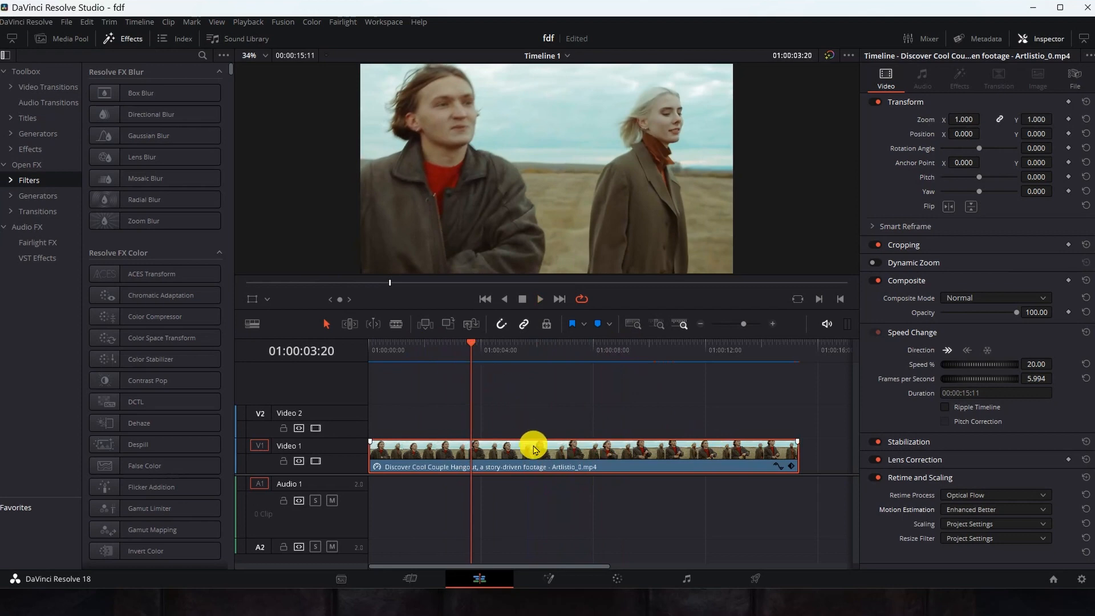
Enable retime controls and add two speed points, splitting the clip into three 20% sections
right_click(533, 449)
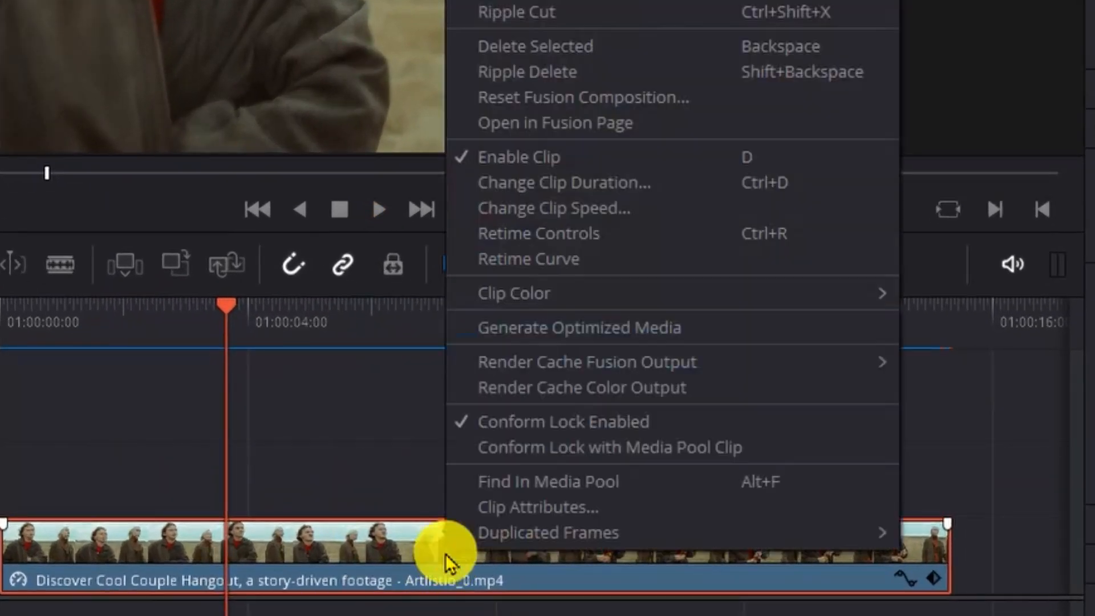
mouse_move(514, 262)
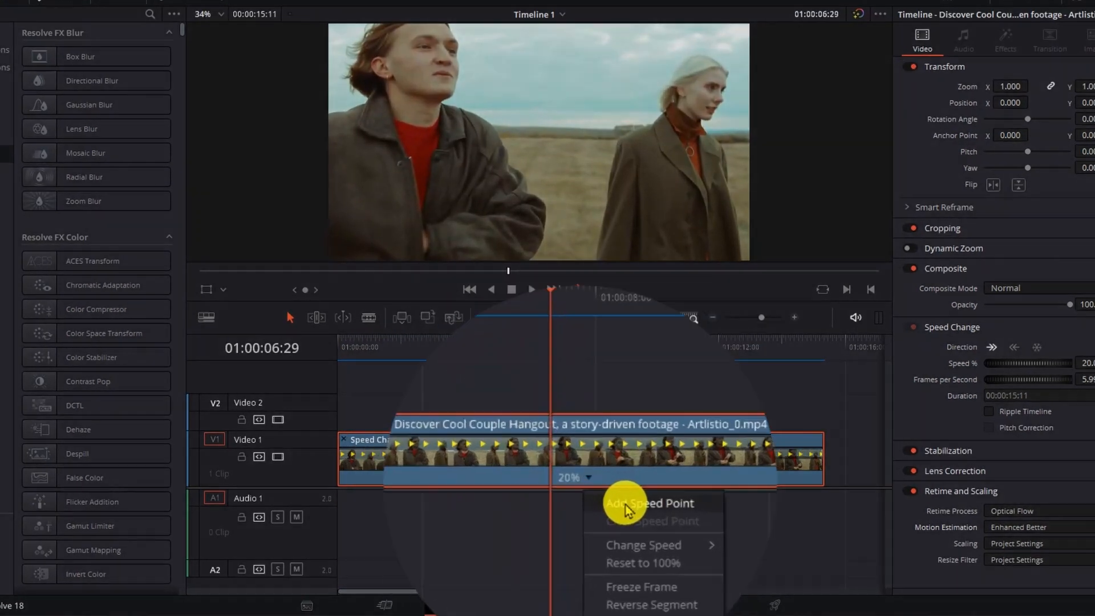
click(649, 503)
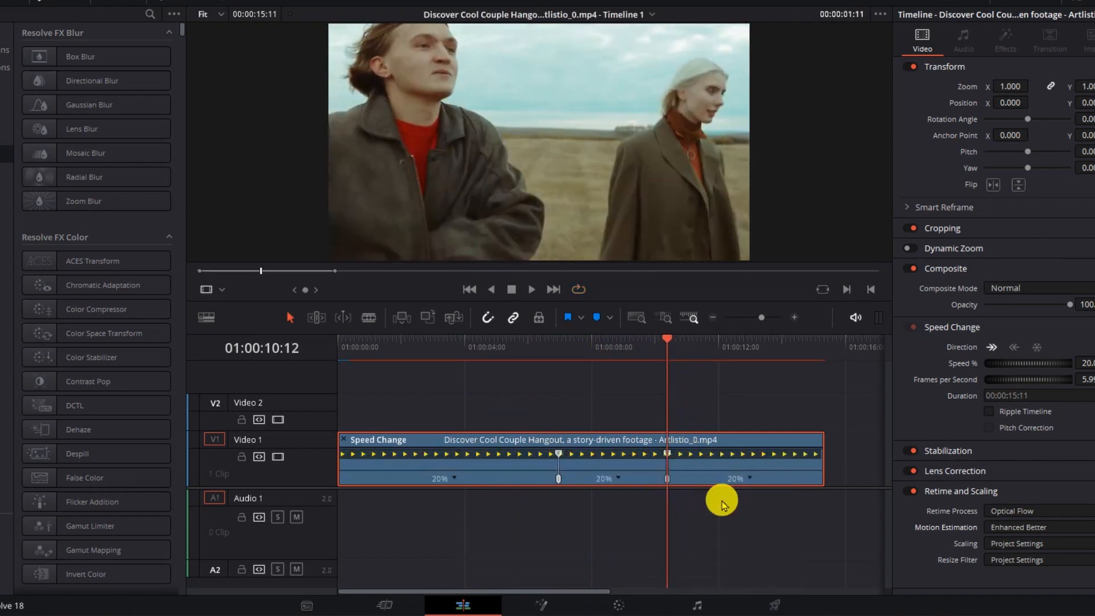
click(445, 478)
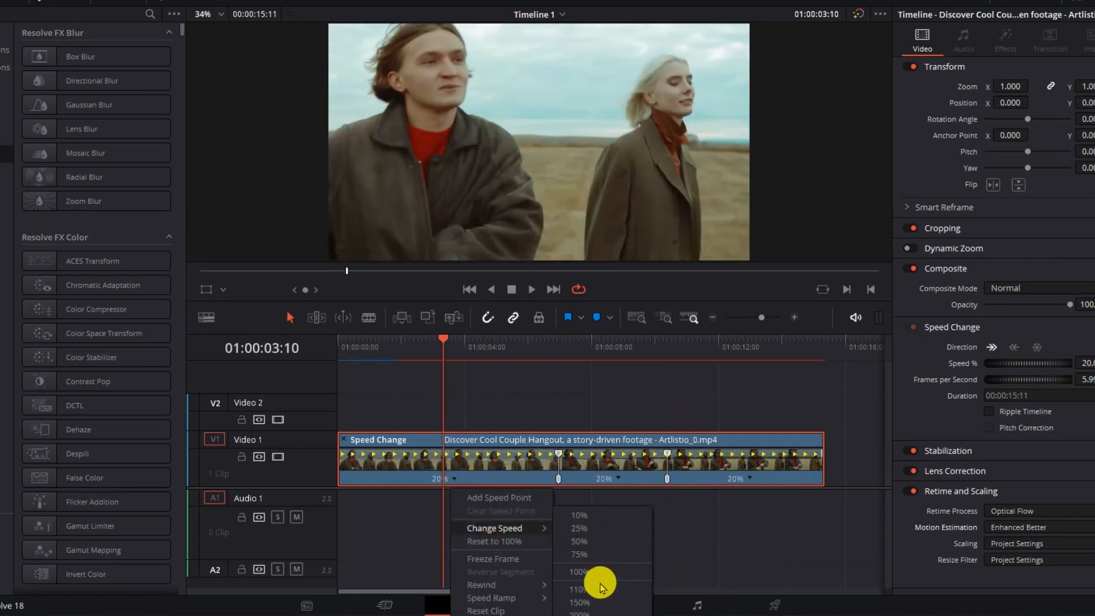
Play the first speed section at 100% and the second at 25%
click(577, 572)
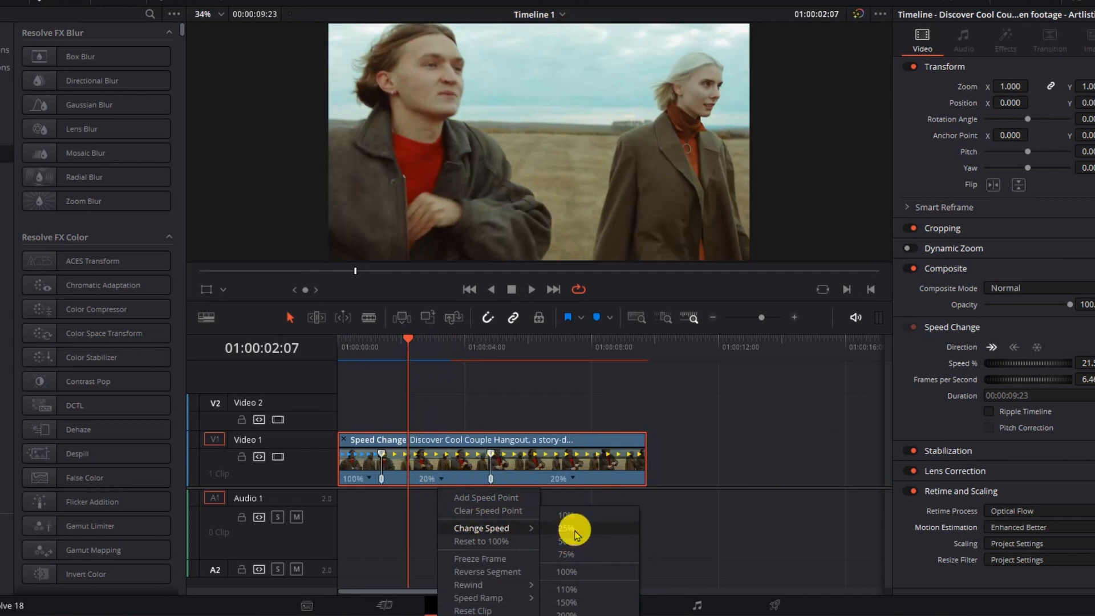
click(566, 527)
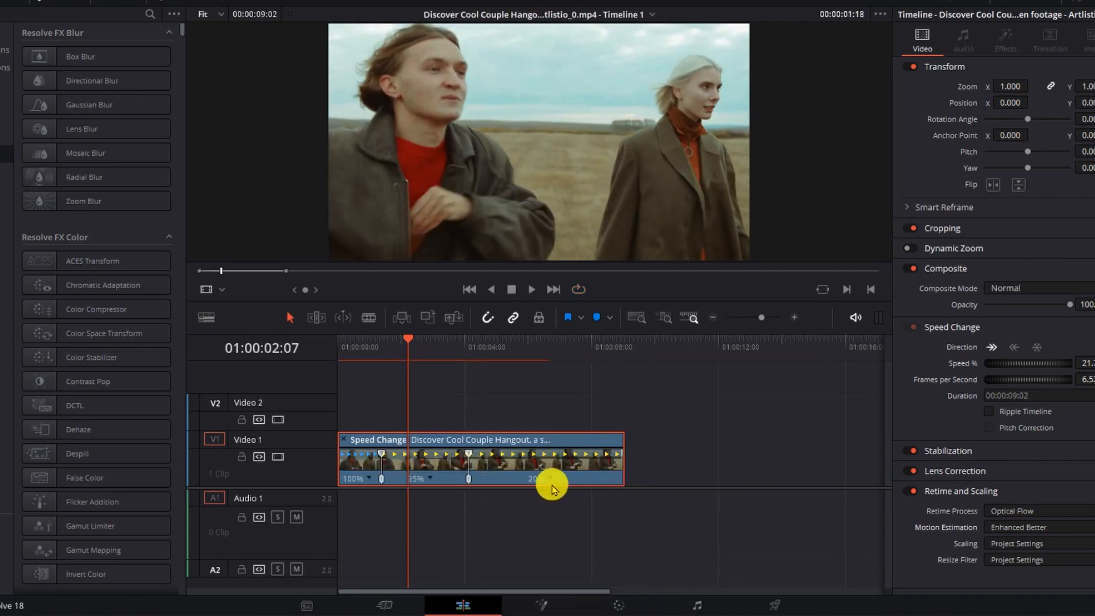
right_click(552, 482)
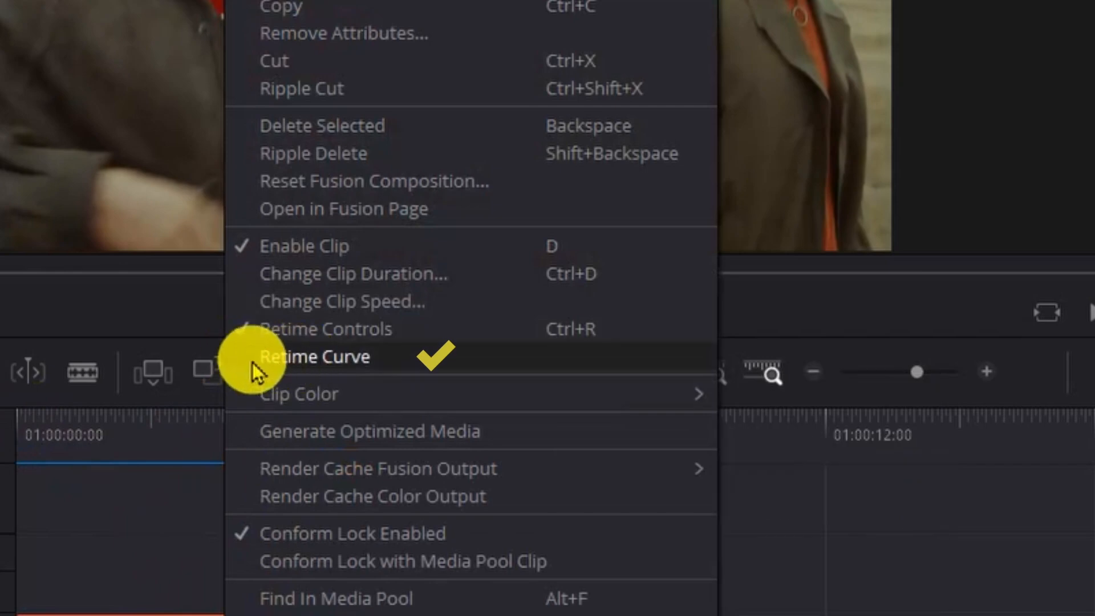
Show the retime frame curve and ease the transition from 100% to 25% speed
click(315, 357)
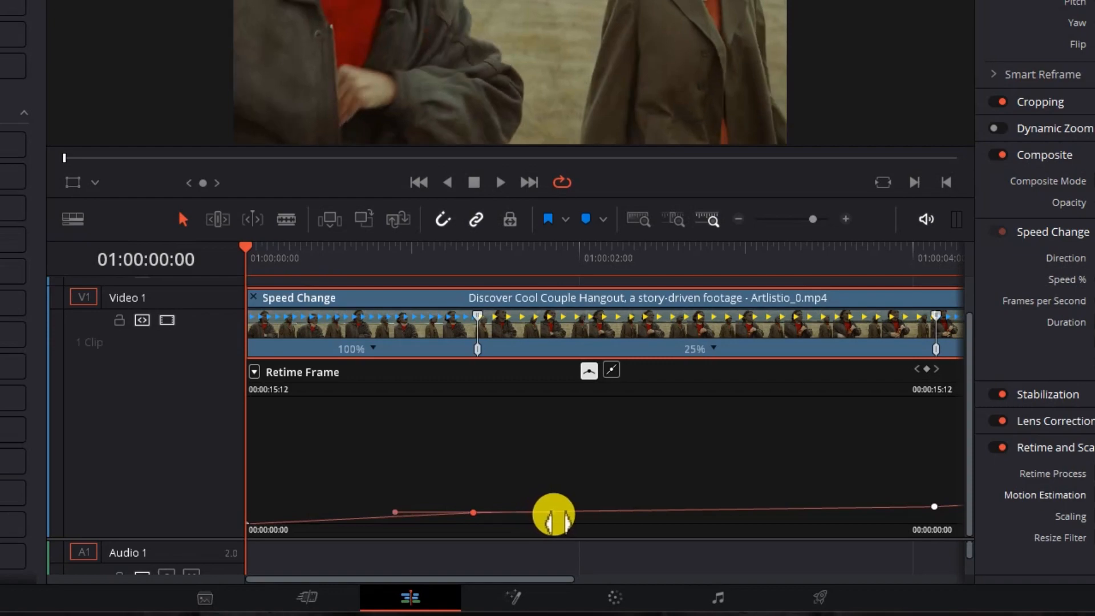
drag(554, 516, 789, 528)
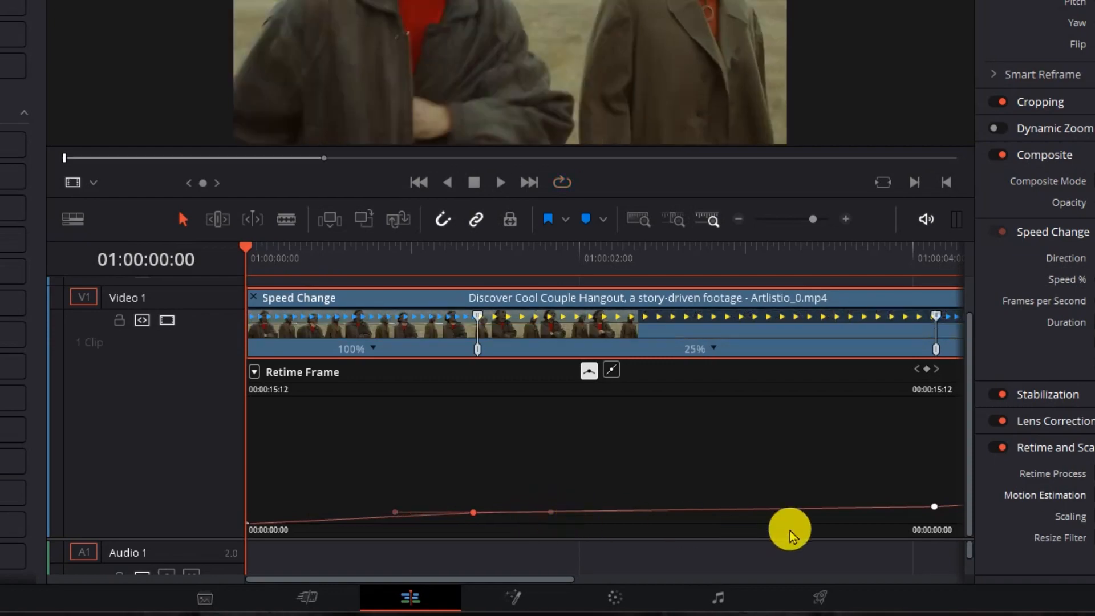